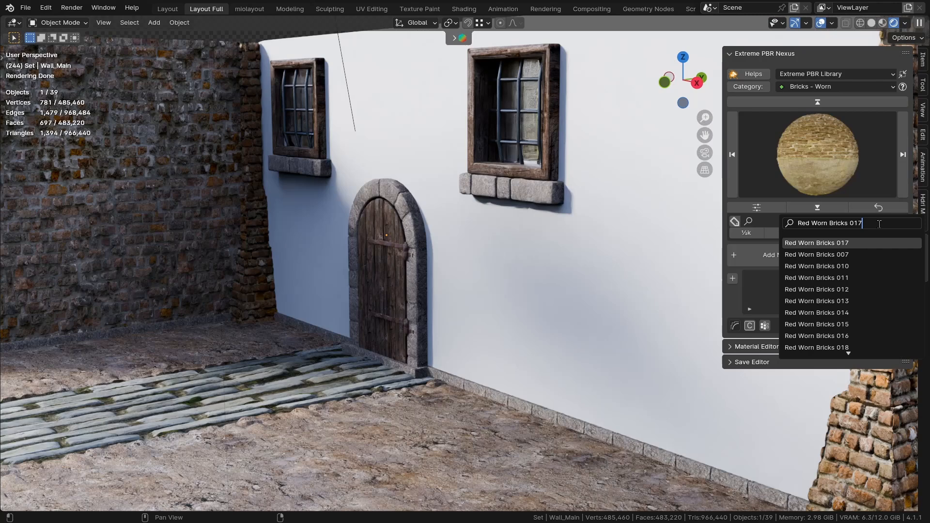
# Step: Add Red Worn Bricks 017 at 4k from Extreme PBR to the house wall
pyautogui.click(816, 242)
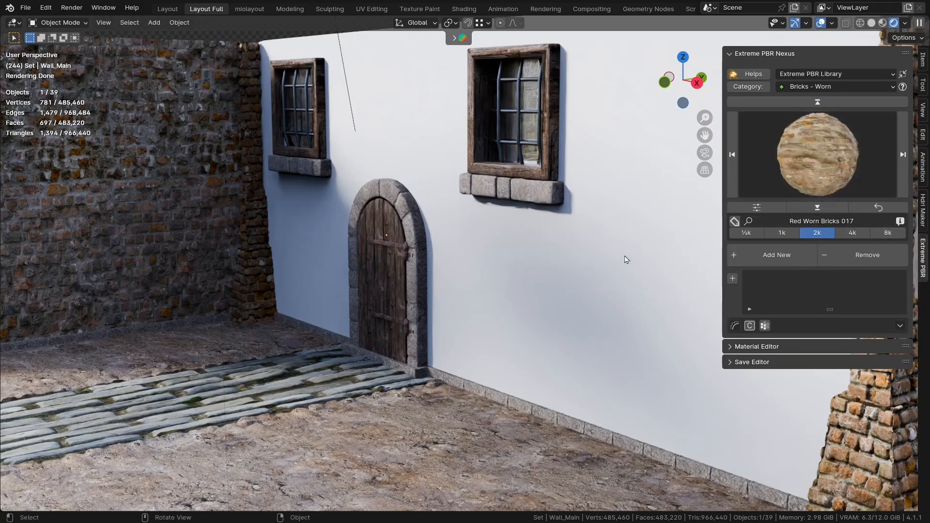
pyautogui.click(852, 232)
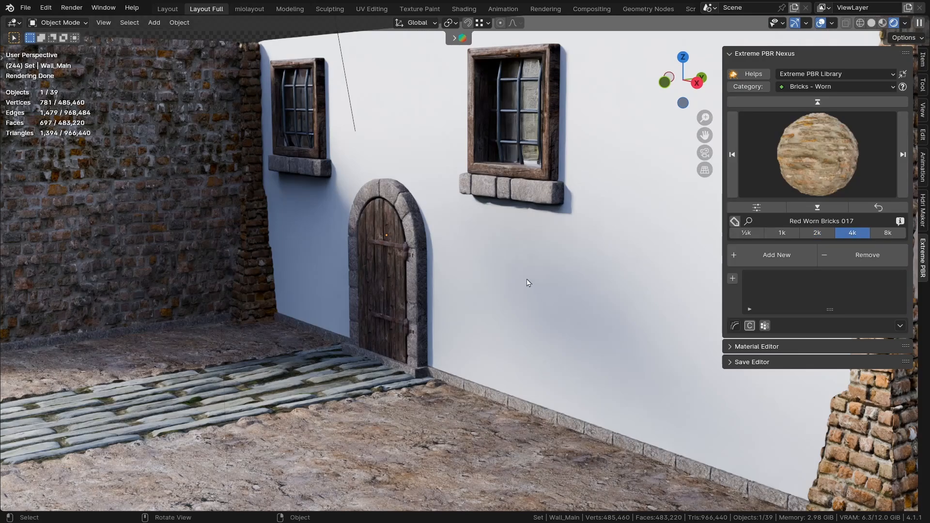
pyautogui.click(776, 255)
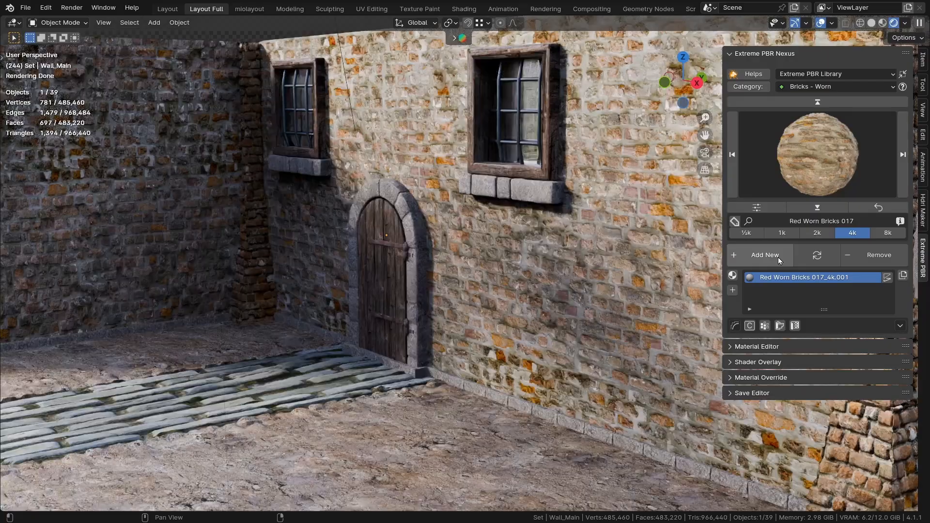
pyautogui.moveTo(887, 277)
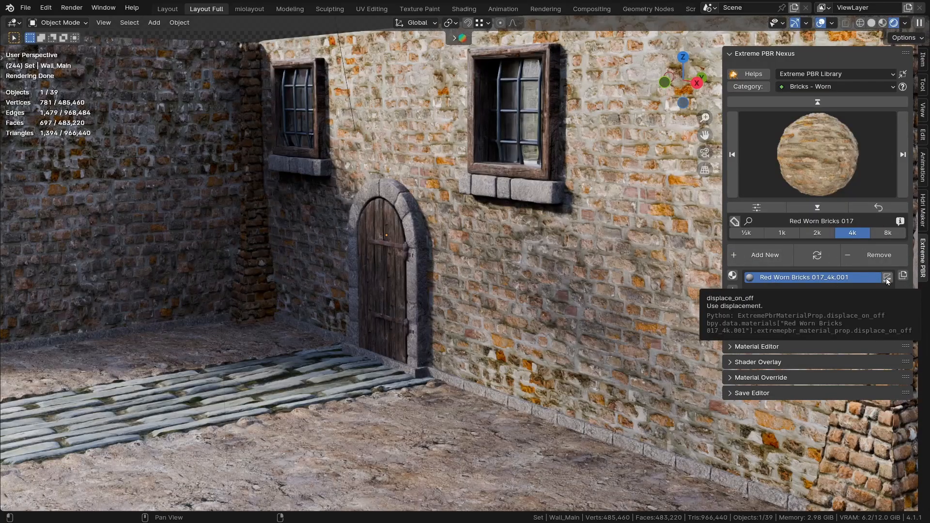
# Step: Enable brick displacement, briefly check the wireframe, and switch to Microdisplacement mode
pyautogui.click(886, 277)
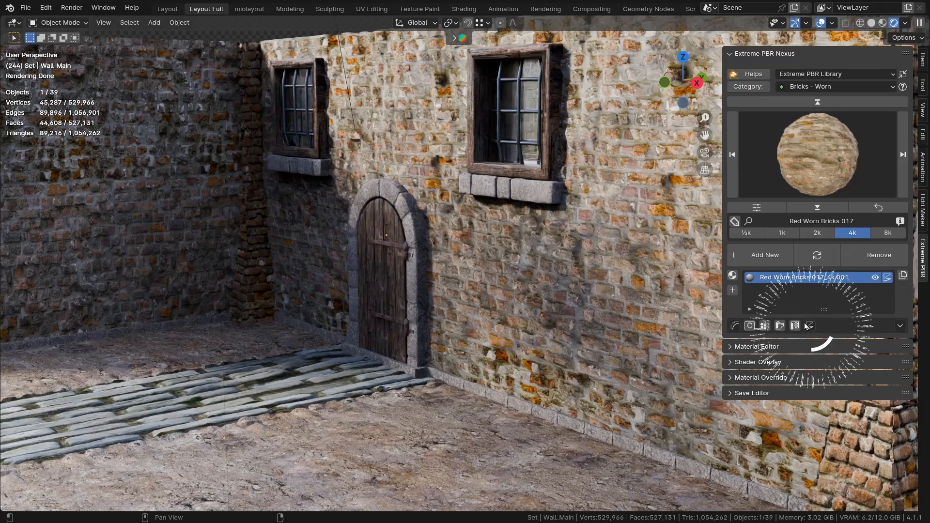
pyautogui.click(809, 325)
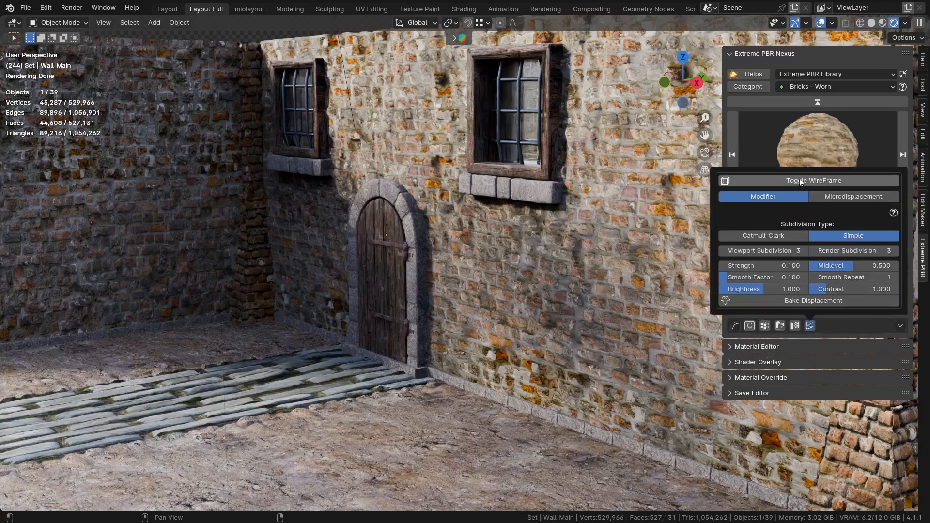
pyautogui.click(814, 180)
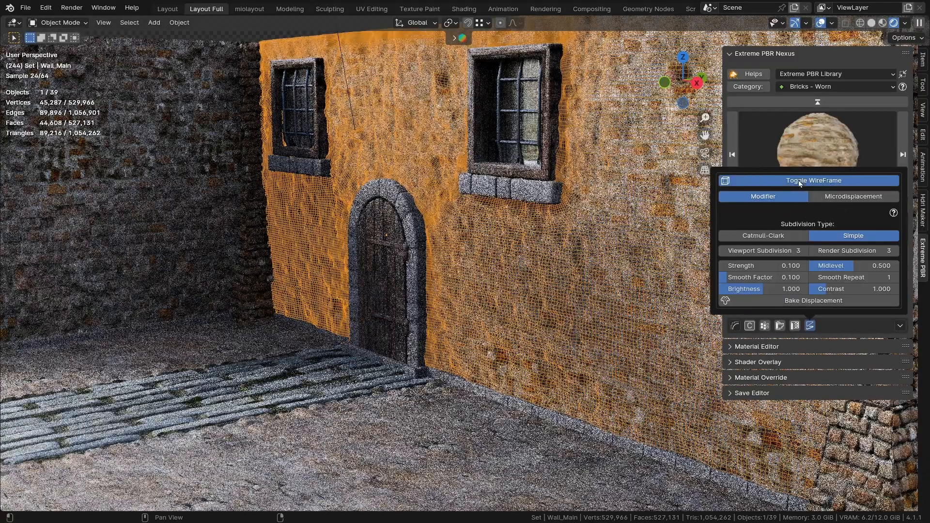
pyautogui.click(813, 180)
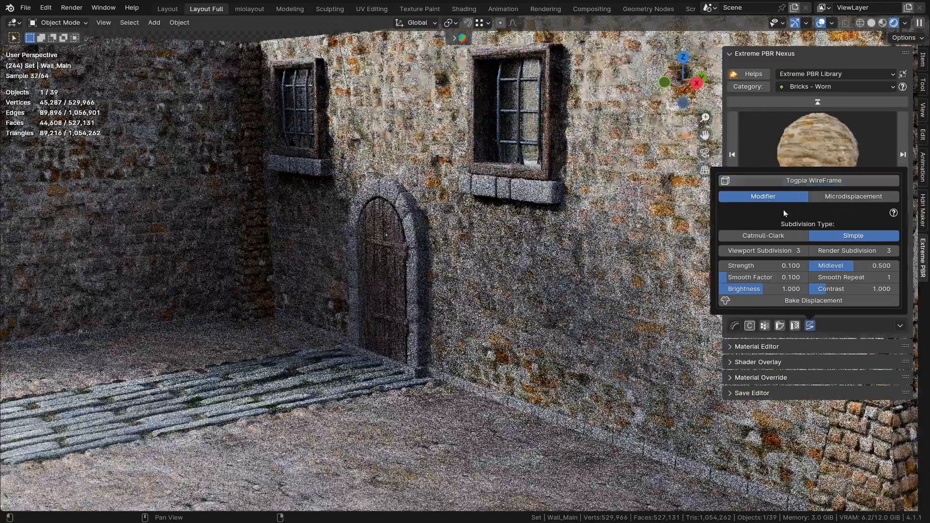
pyautogui.click(854, 196)
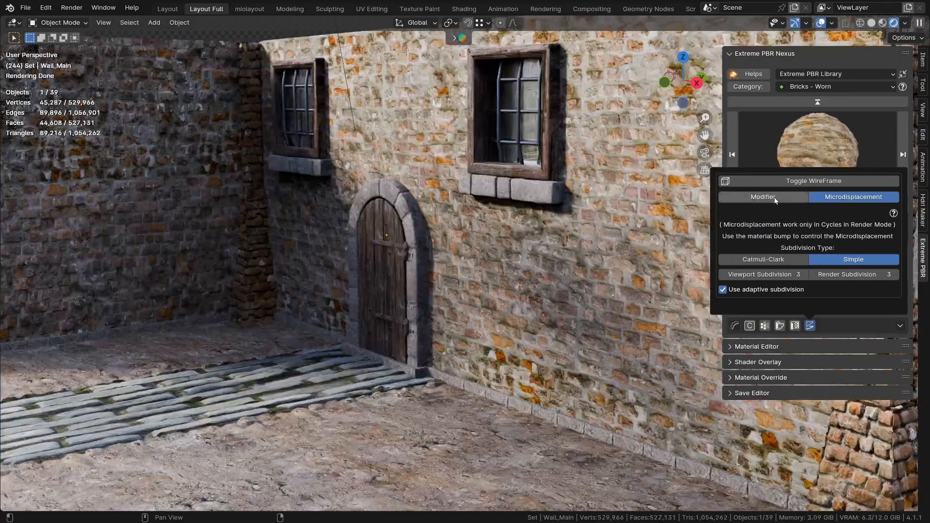
# Step: Switch the wall to Modifier displacement, trying Catmull-Clark before settling on Simple subdivision
pyautogui.click(763, 196)
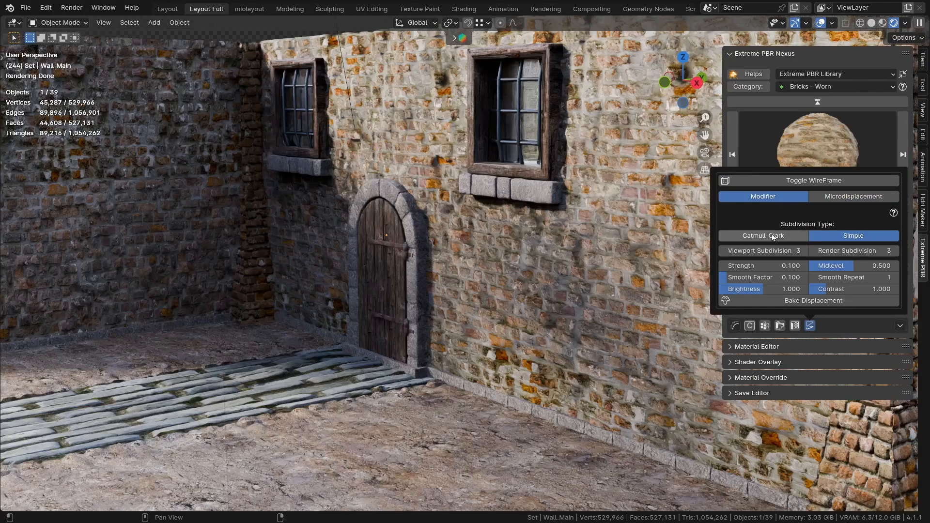
pyautogui.click(763, 235)
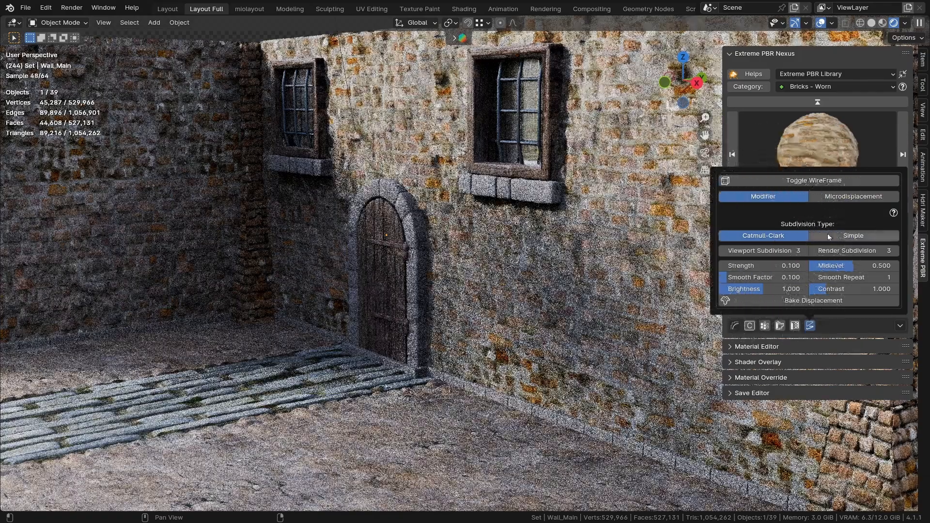
pyautogui.click(853, 236)
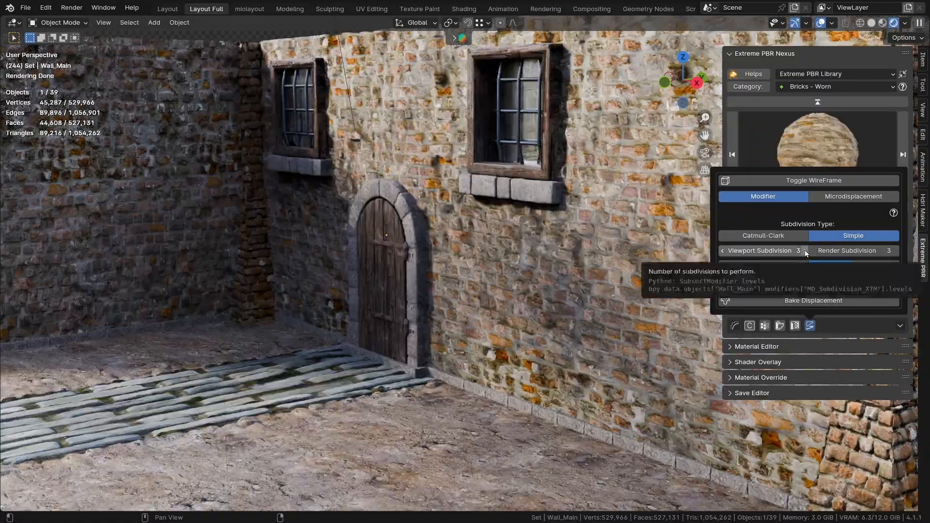
# Step: Step the wall's viewport subdivision up through 4, 5 and 6, then enter the level directly
pyautogui.click(805, 250)
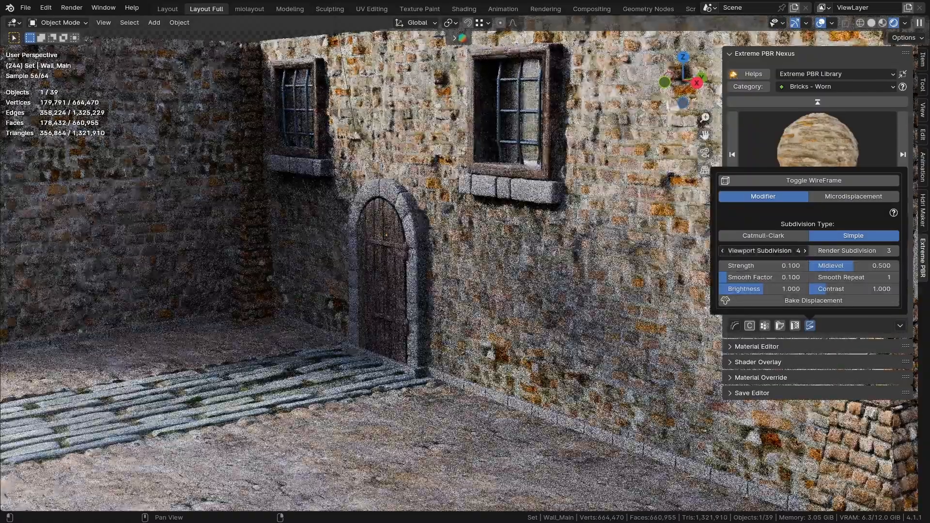
pyautogui.click(805, 251)
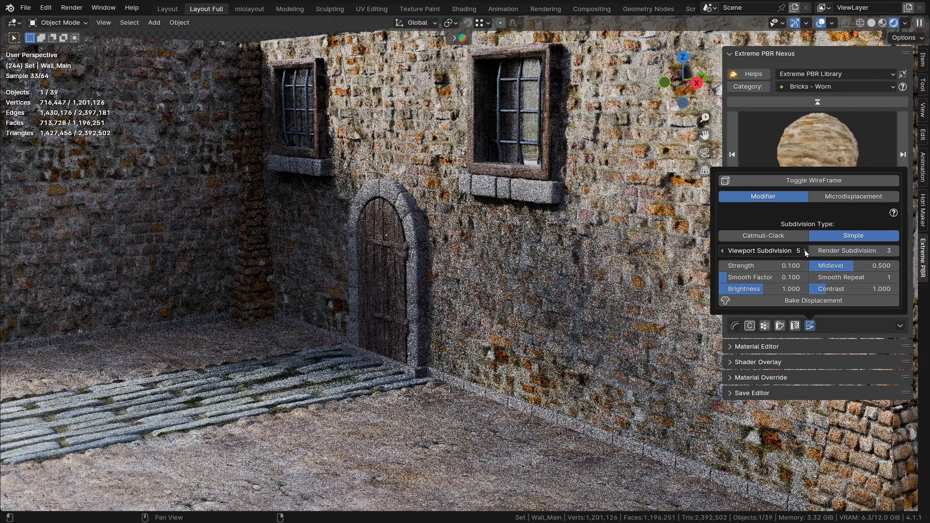
pyautogui.click(805, 251)
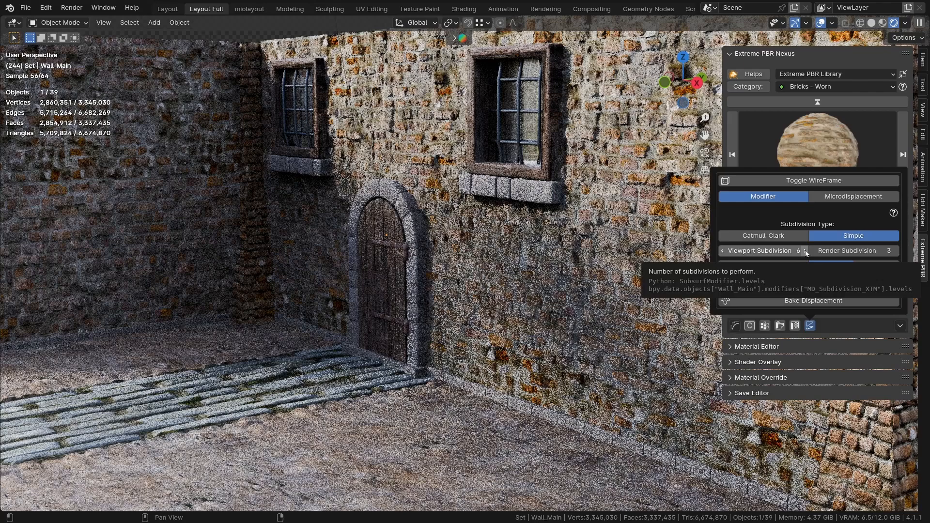
pyautogui.doubleClick(762, 251)
pyautogui.write('5')
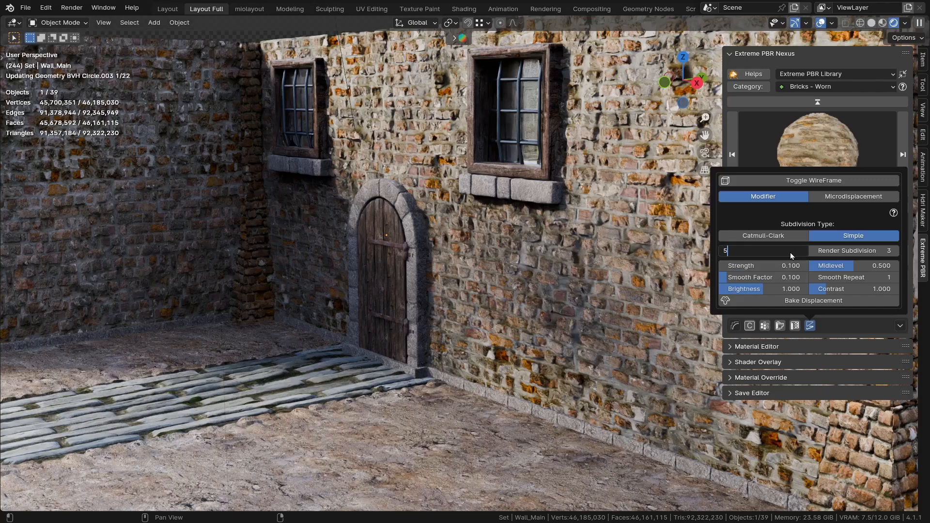
pyautogui.click(763, 235)
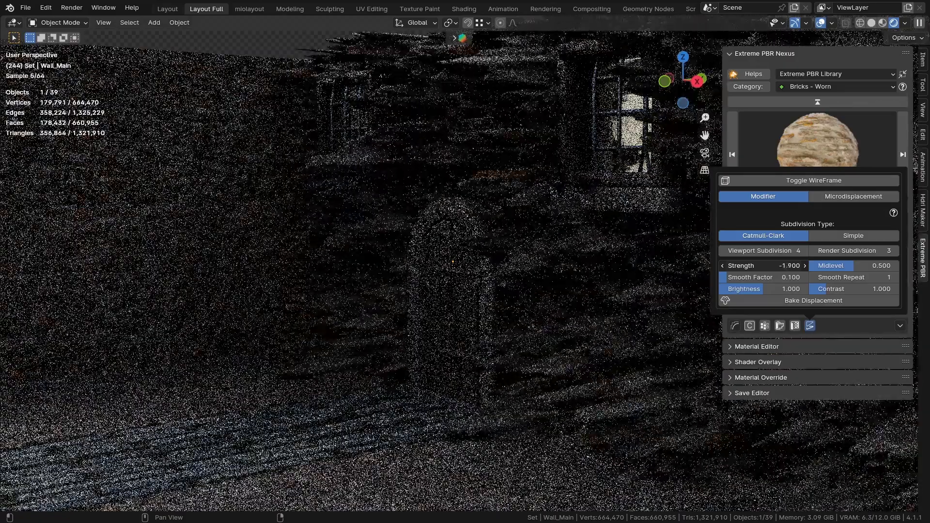
# Step: Set the wall displacement strength to 0.250 and midlevel to 0.500
pyautogui.moveTo(765, 265); pyautogui.dragTo(783, 265)
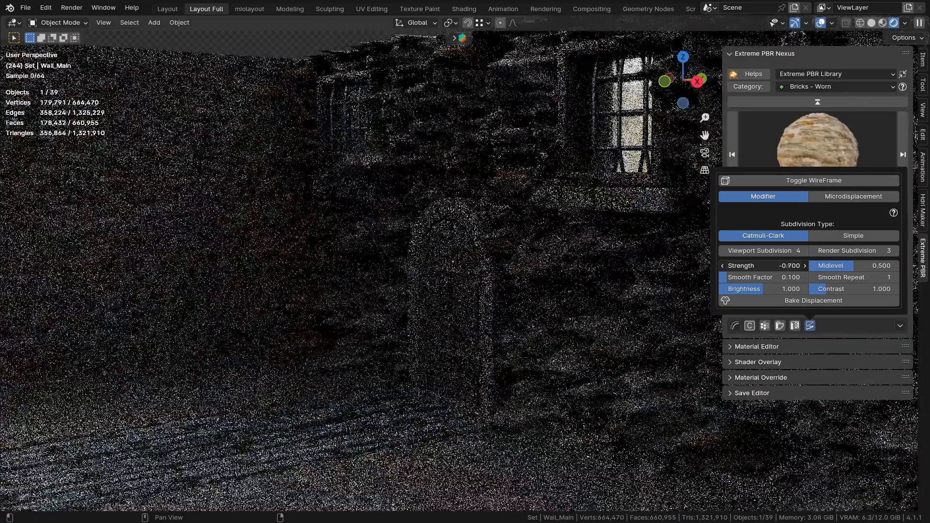
pyautogui.click(759, 265)
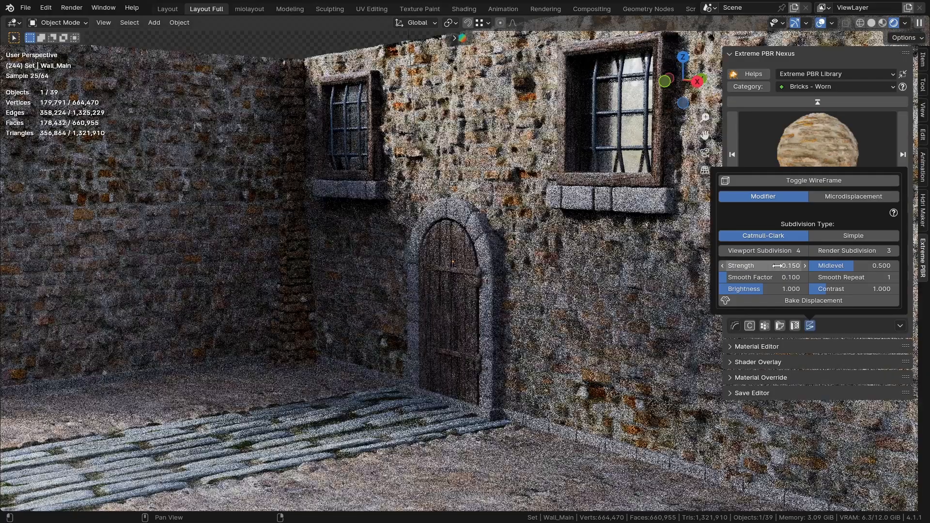
pyautogui.click(763, 265)
pyautogui.write('0.250')
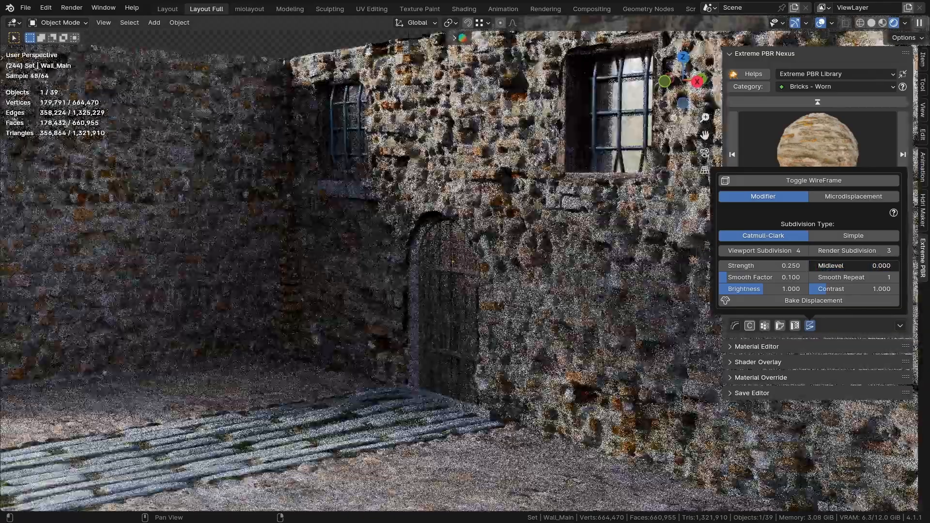
pyautogui.moveTo(836, 264); pyautogui.dragTo(872, 265)
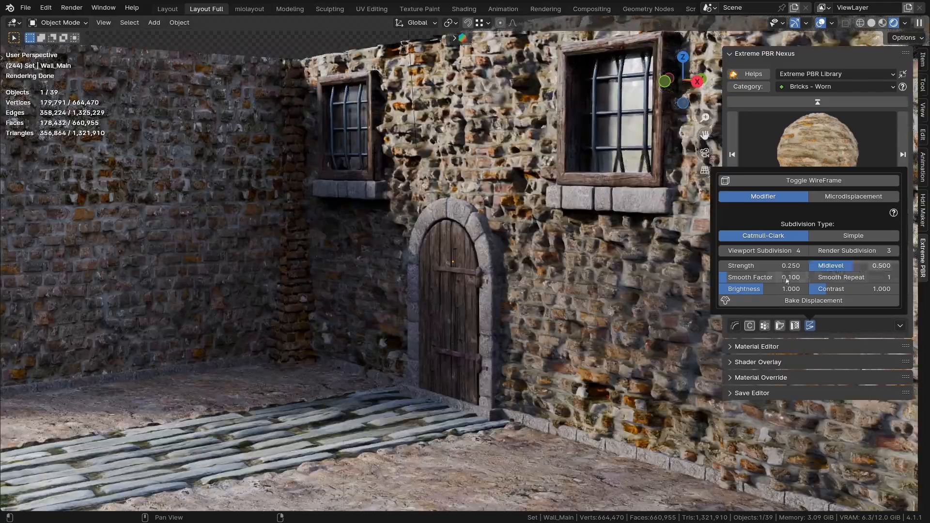
# Step: Drag the displacement Smooth Factor from 0.100 up to 0.500
pyautogui.moveTo(741, 277); pyautogui.dragTo(795, 277)
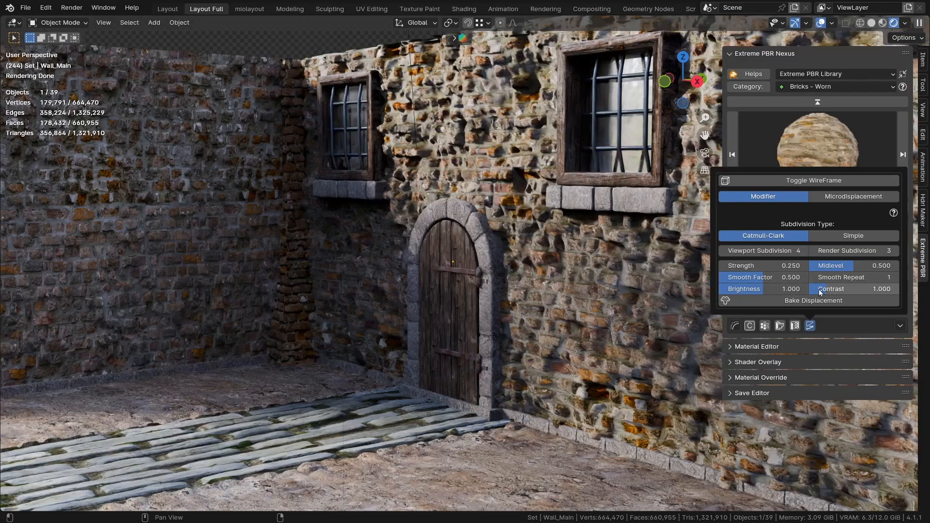
pyautogui.moveTo(836, 288); pyautogui.dragTo(883, 289)
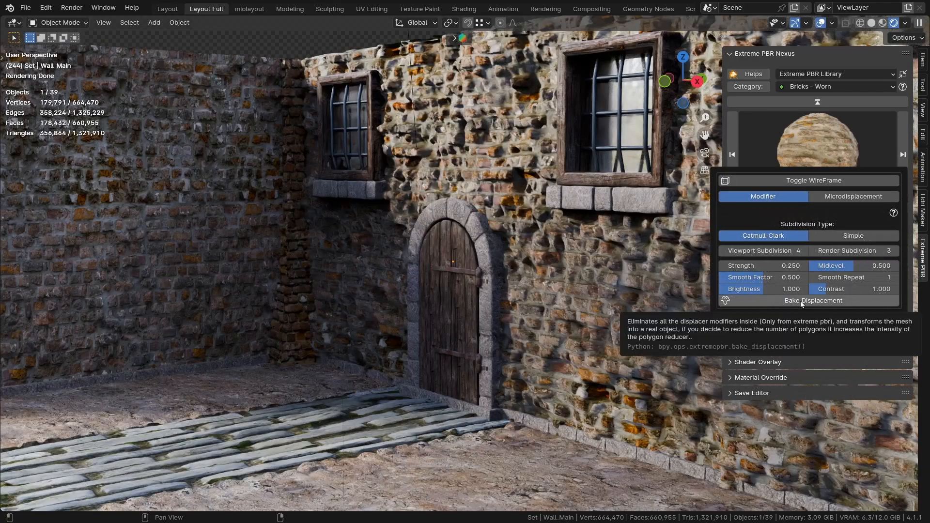
# Step: Bake the wall displacement into geometry and toggle edit mode to inspect the mesh
pyautogui.click(814, 300)
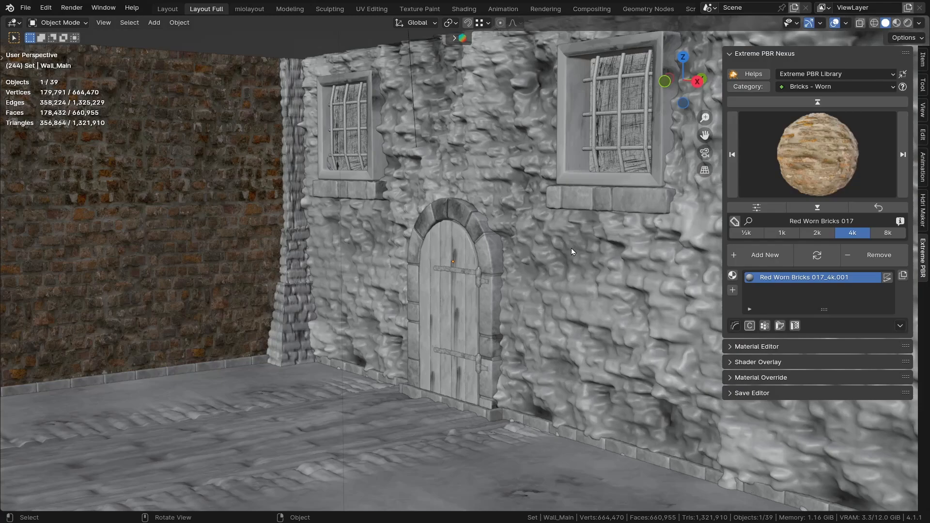
pyautogui.press('Tab')
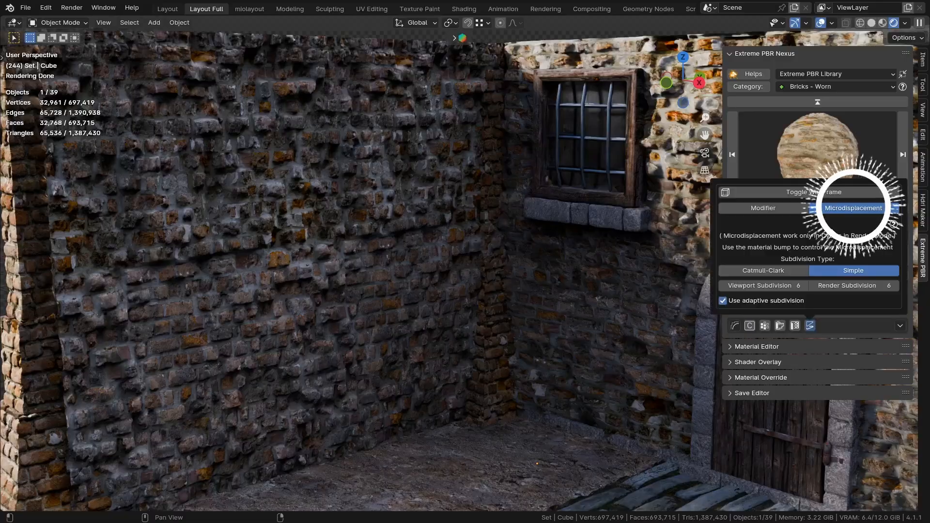
# Step: Set the inner wall to Microdisplacement and toggle adaptive subdivision off and back on
pyautogui.click(763, 208)
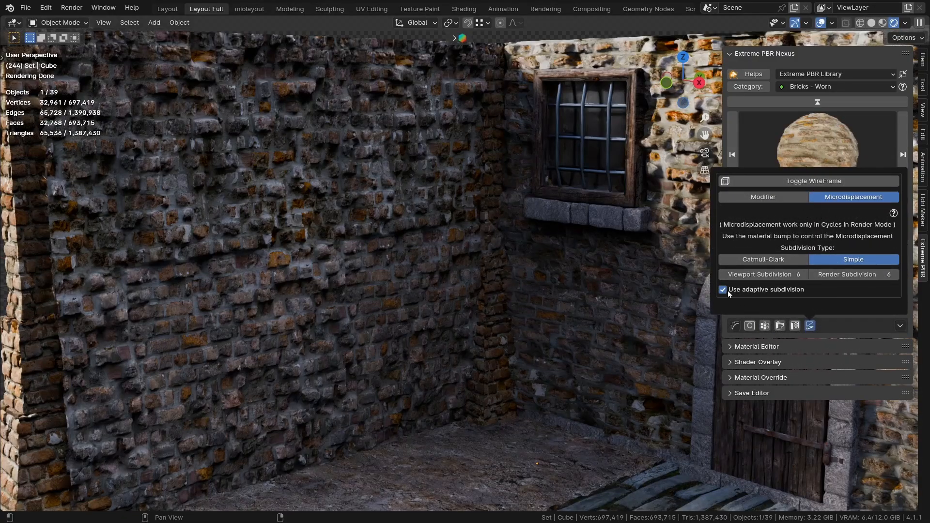
pyautogui.click(722, 290)
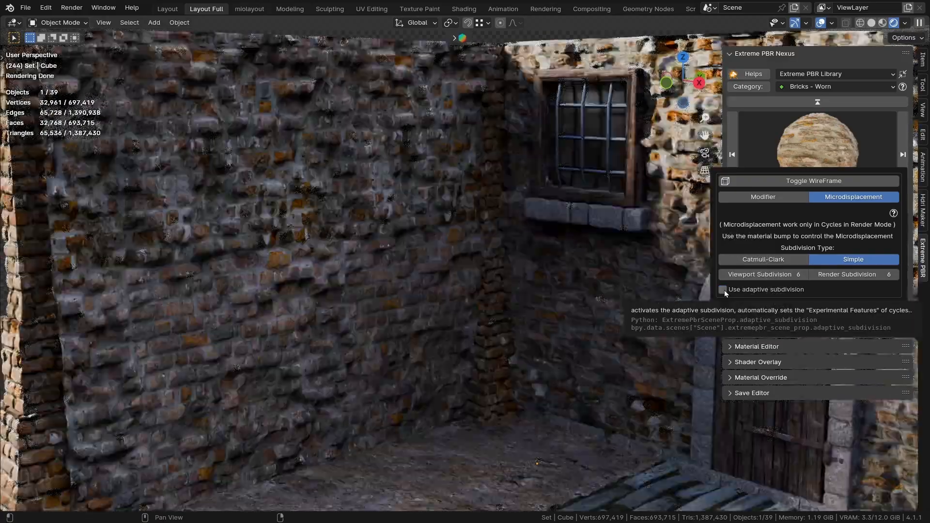
pyautogui.click(722, 290)
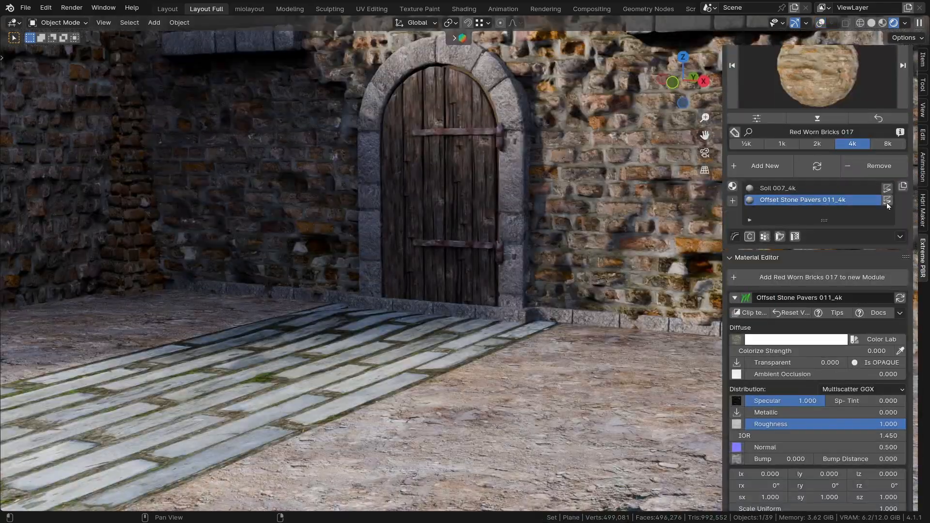
# Step: Enable displacement on Offset Stone Pavers 011_4k and start editing the floor strength
pyautogui.click(887, 199)
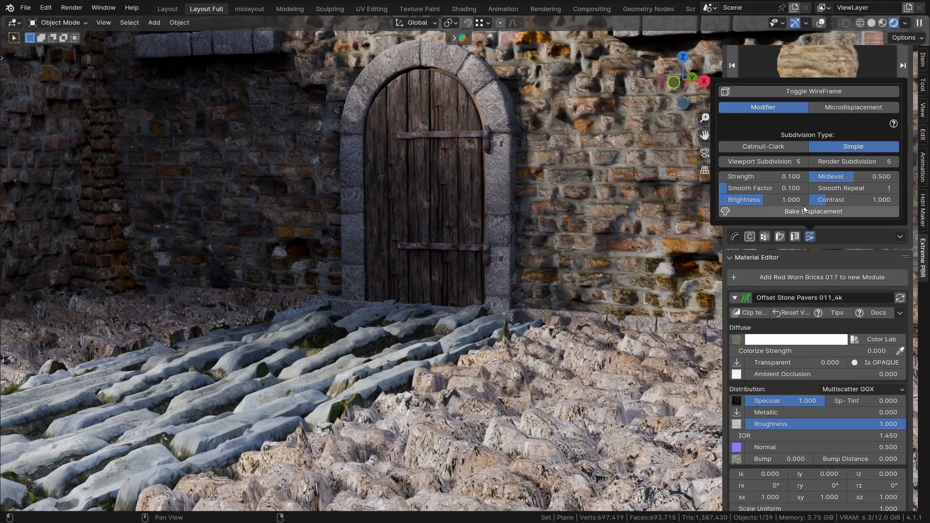
pyautogui.doubleClick(765, 176)
pyautogui.write('0.050')
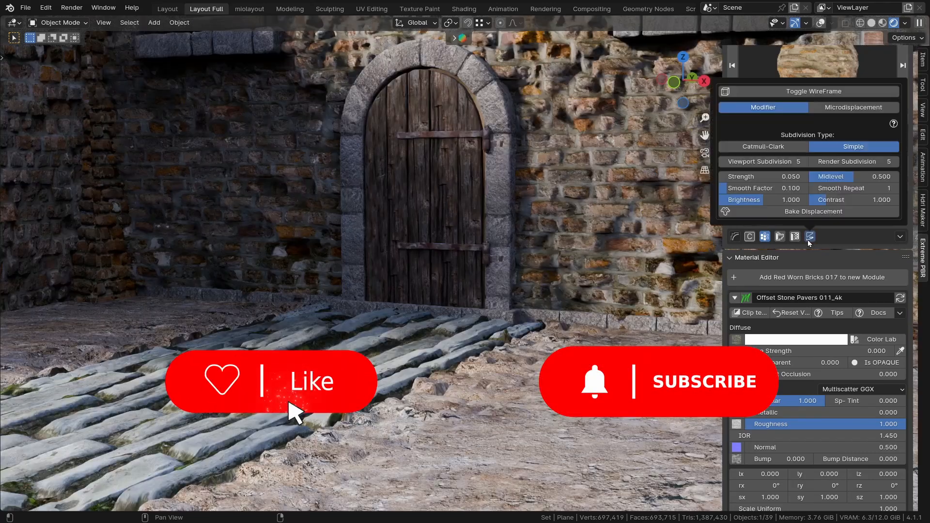
# Step: Enter 0.05 as the floor displacement strength
pyautogui.click(759, 176)
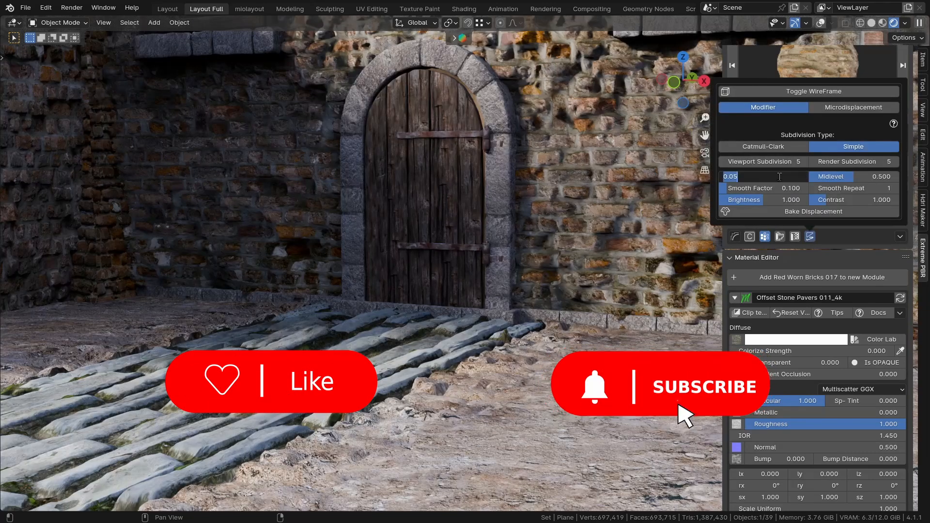